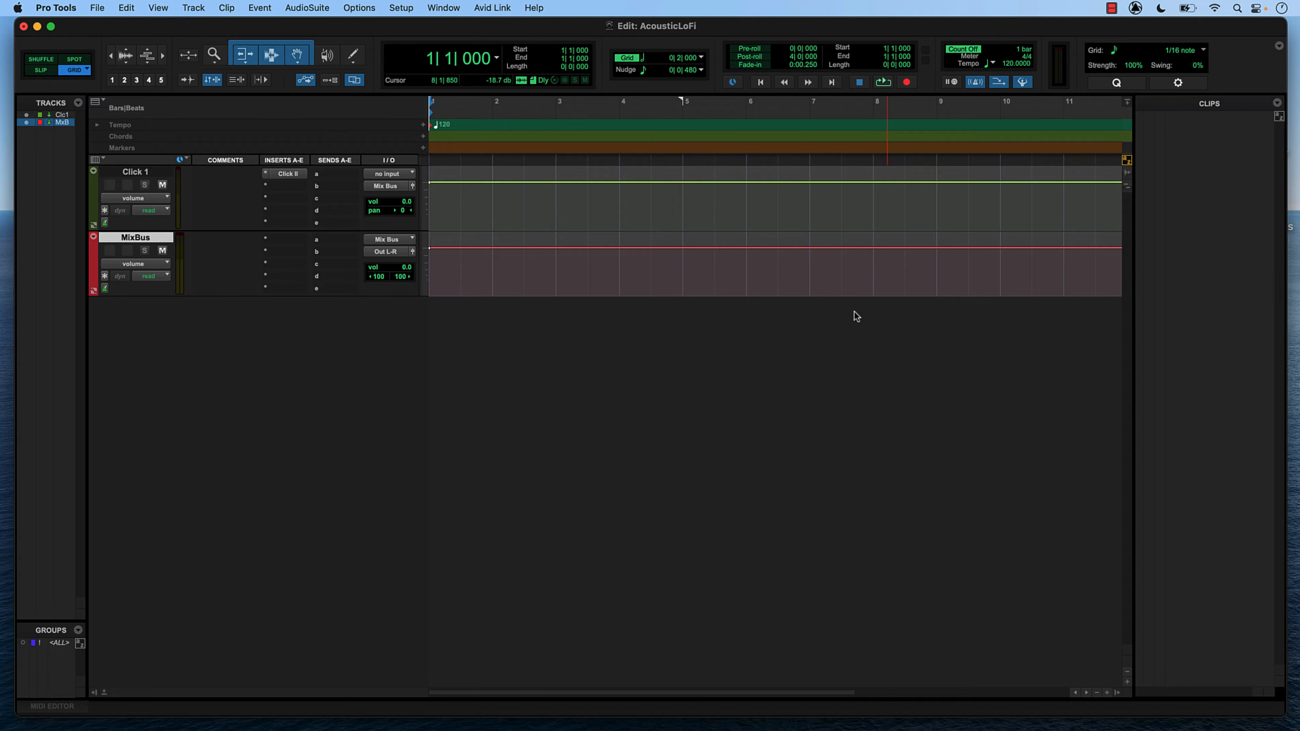
mouse_move(850, 313)
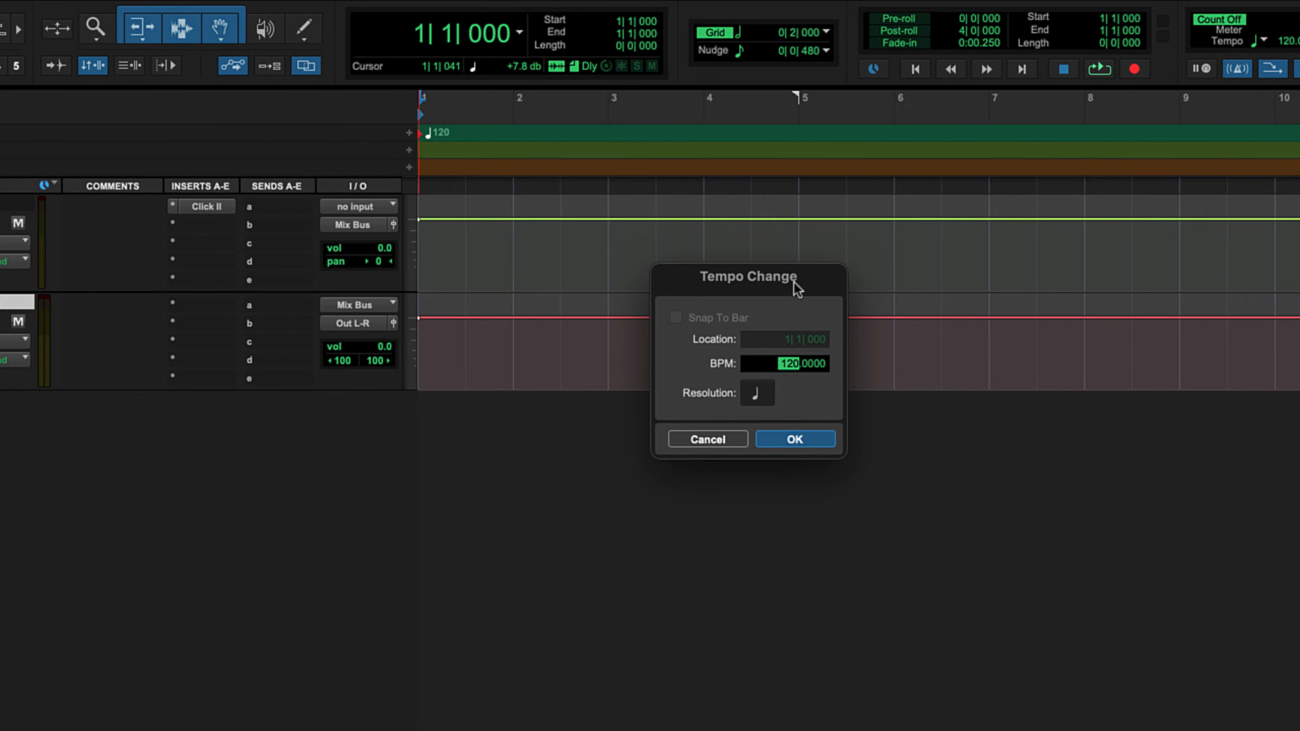
mouse_move(804, 295)
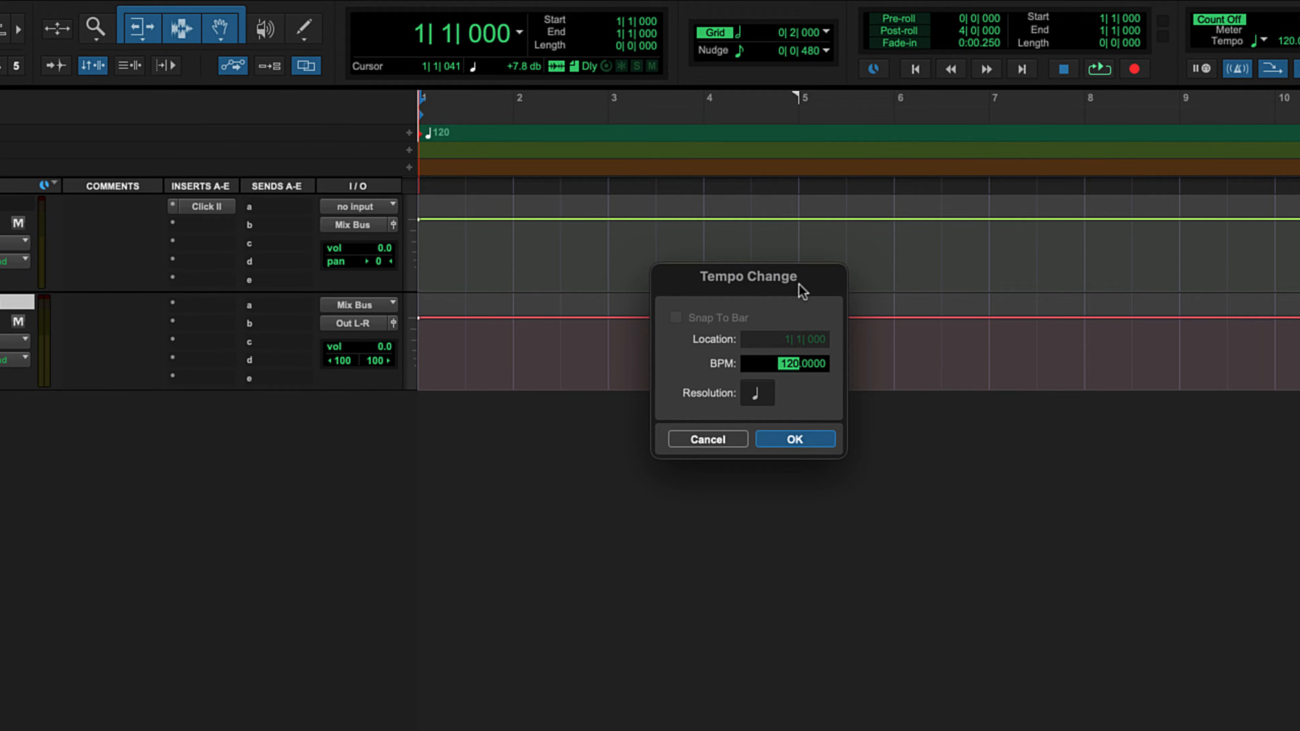